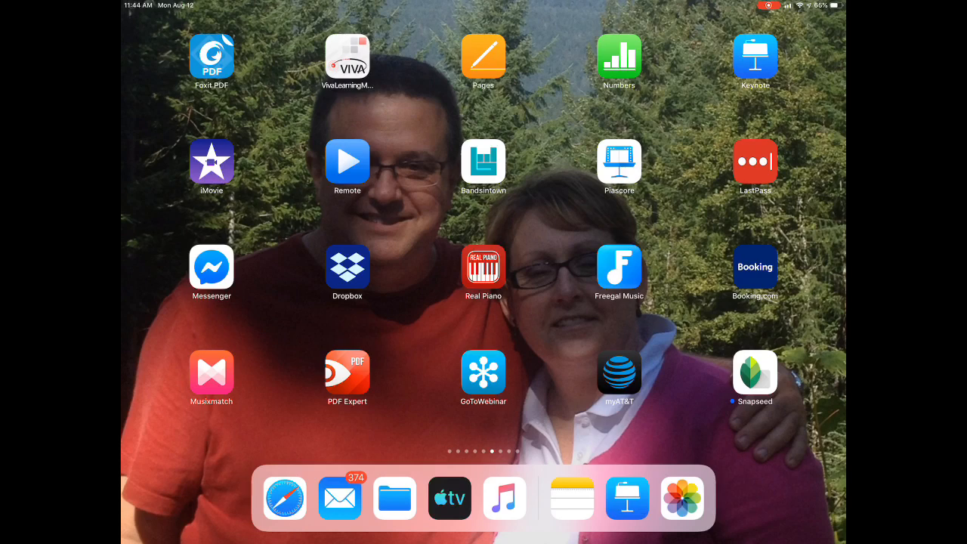
# - Launch Keynote and start a new presentation in iCloud Drive
pyautogui.click(755, 56)
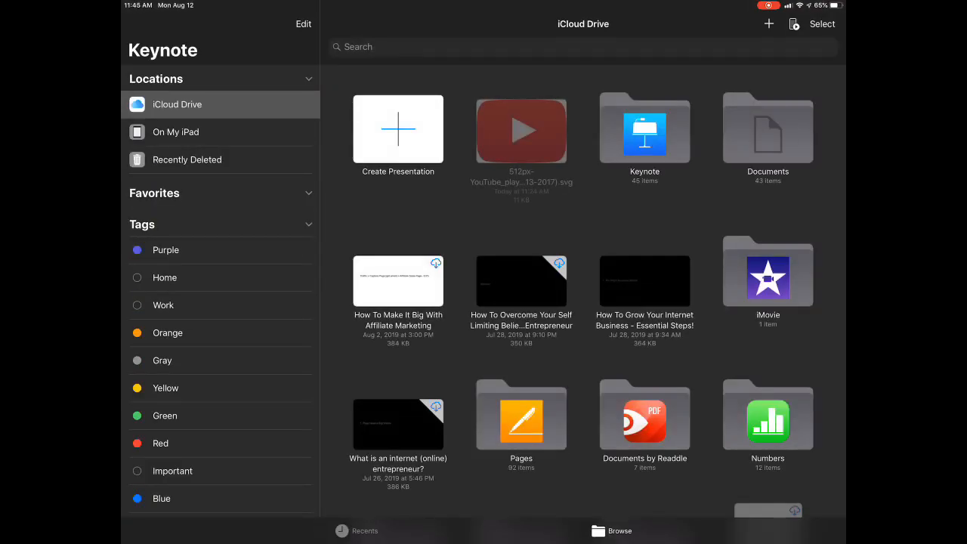
pyautogui.click(399, 129)
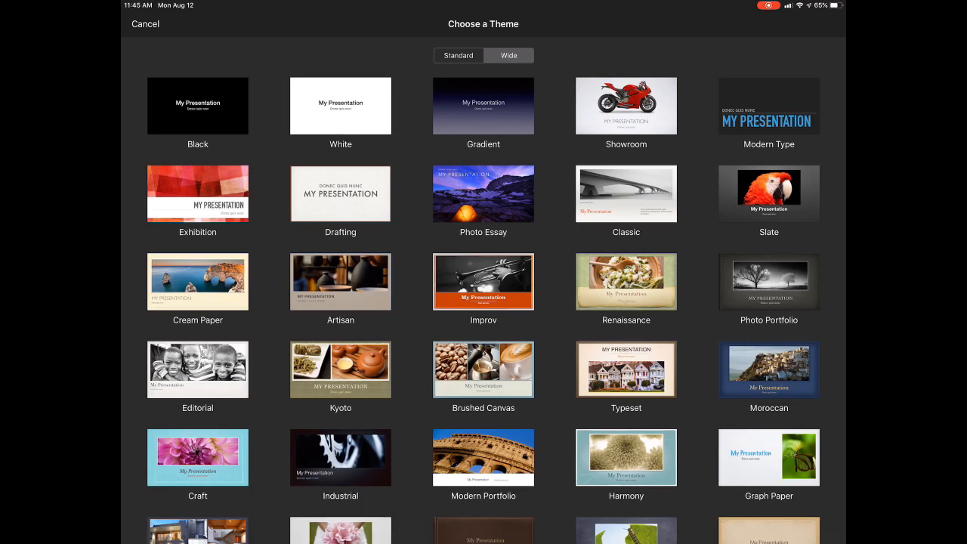
# - Create a Wide presentation using the plain White theme
pyautogui.click(340, 106)
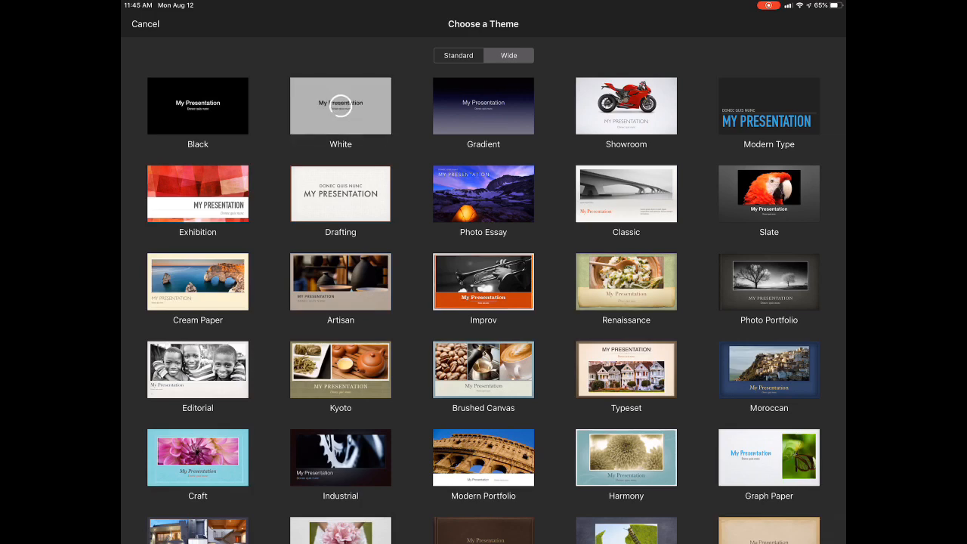
pyautogui.click(340, 106)
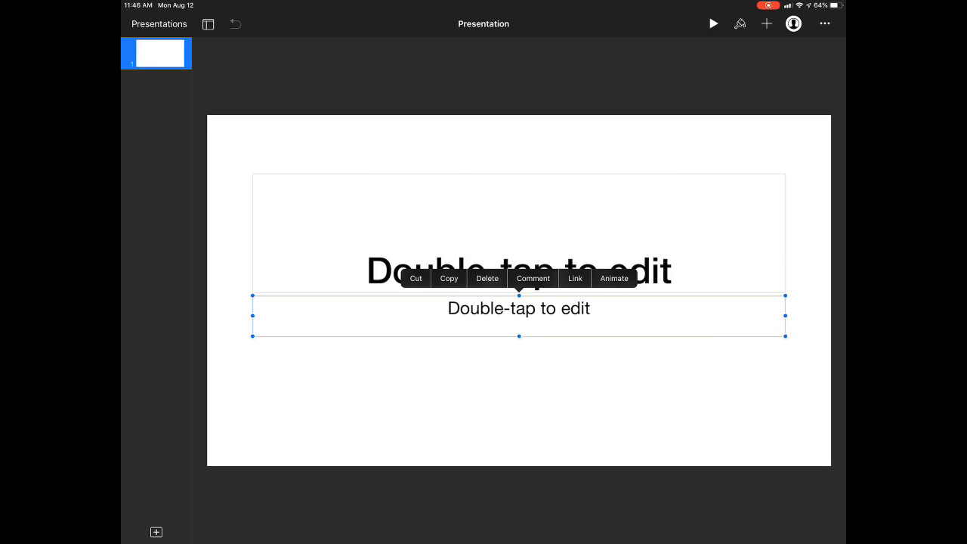
# - Delete the subtitle placeholder, leaving only the title on the slide
pyautogui.click(520, 401)
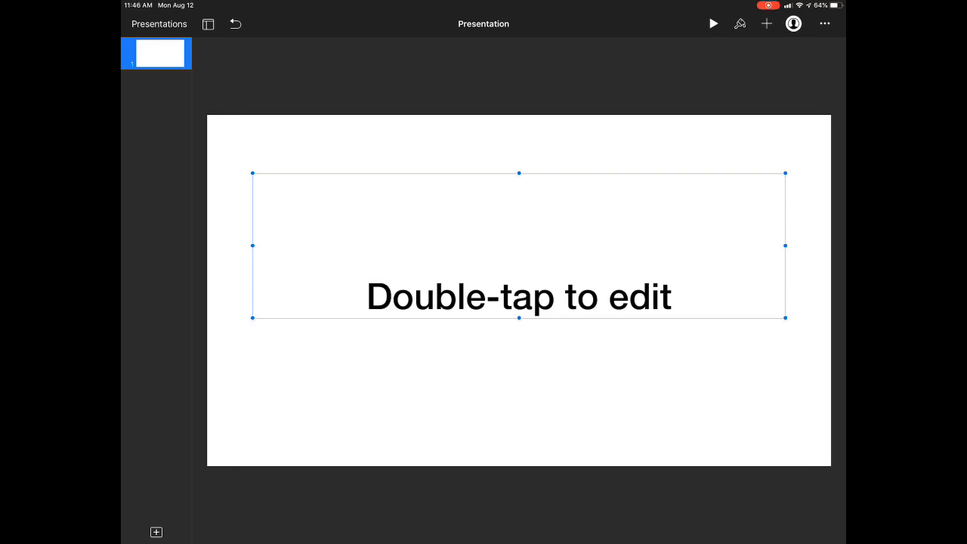
# - Replace the title placeholder text with 'The First Text'
pyautogui.doubleClick(520, 296)
pyautogui.write('The')
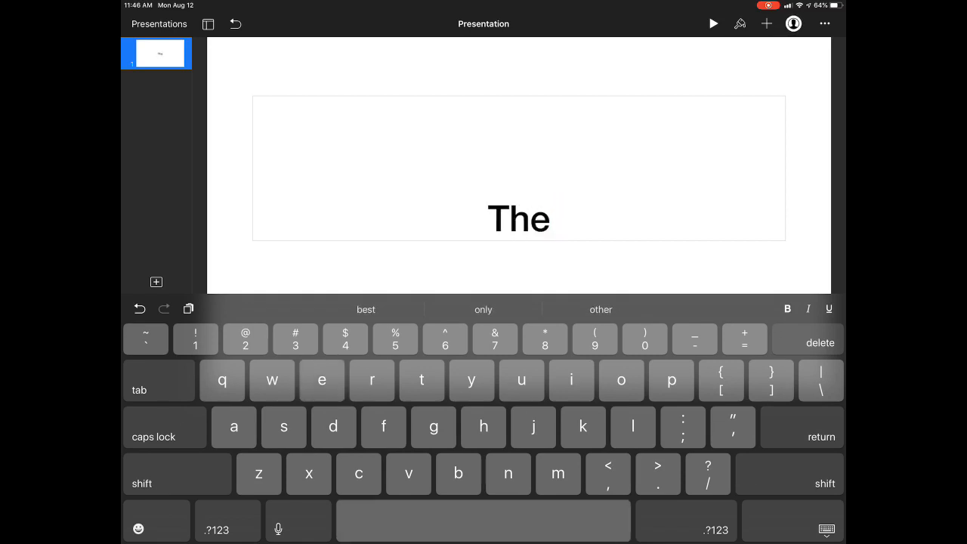
pyautogui.write('F')
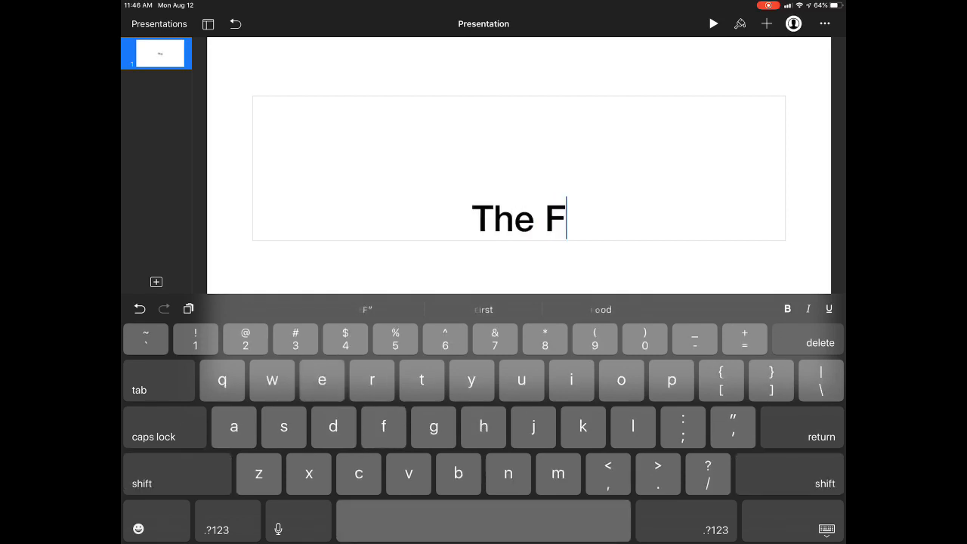
pyautogui.write('i')
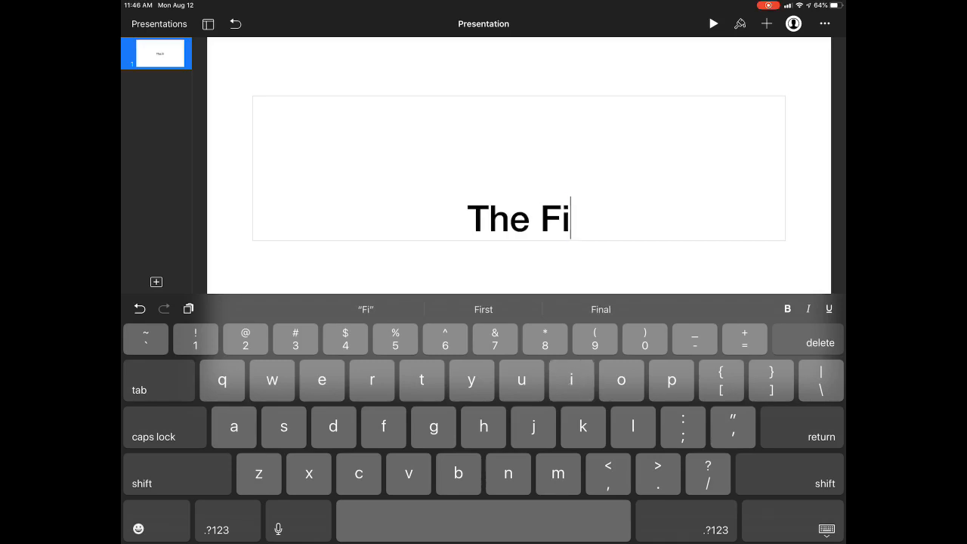
pyautogui.write('rst')
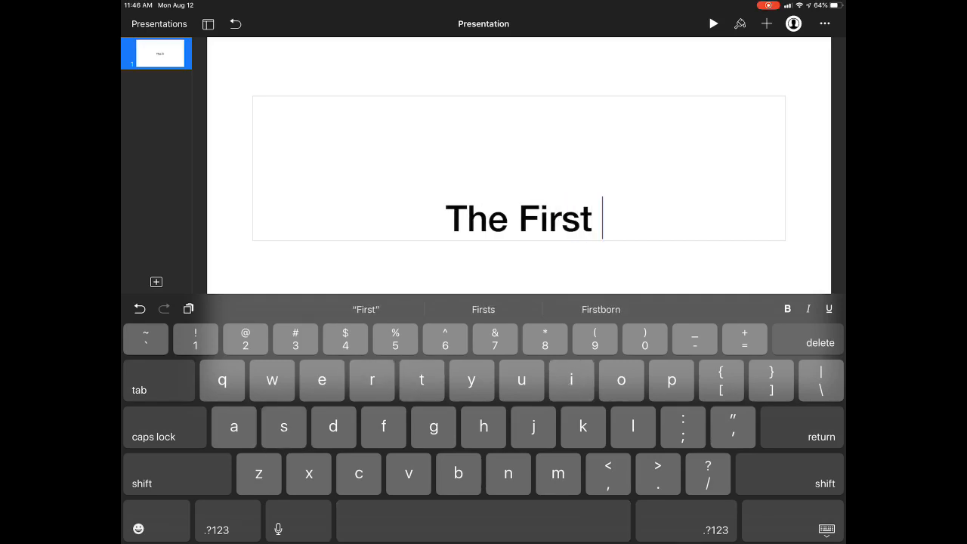
pyautogui.write('Te')
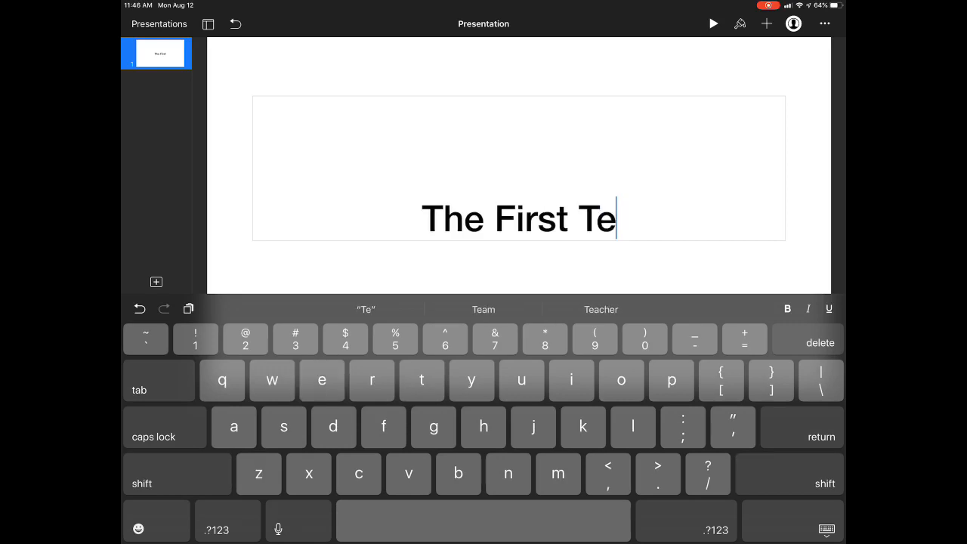
pyautogui.write('xt')
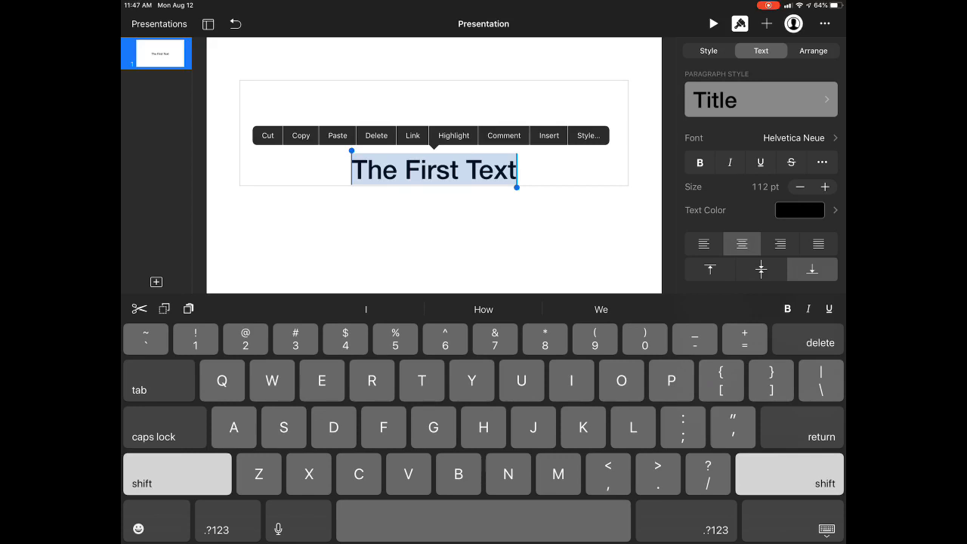
pyautogui.click(794, 138)
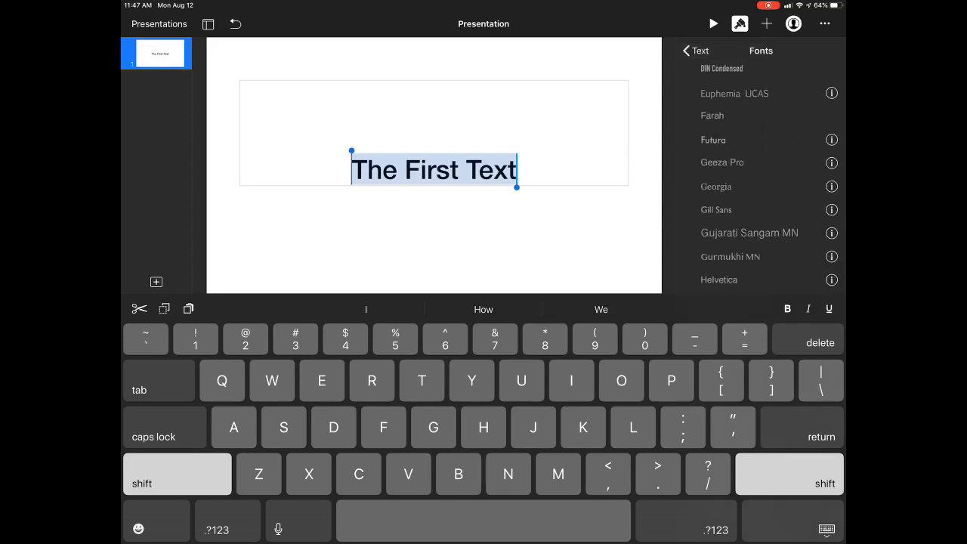
pyautogui.scroll(-3)
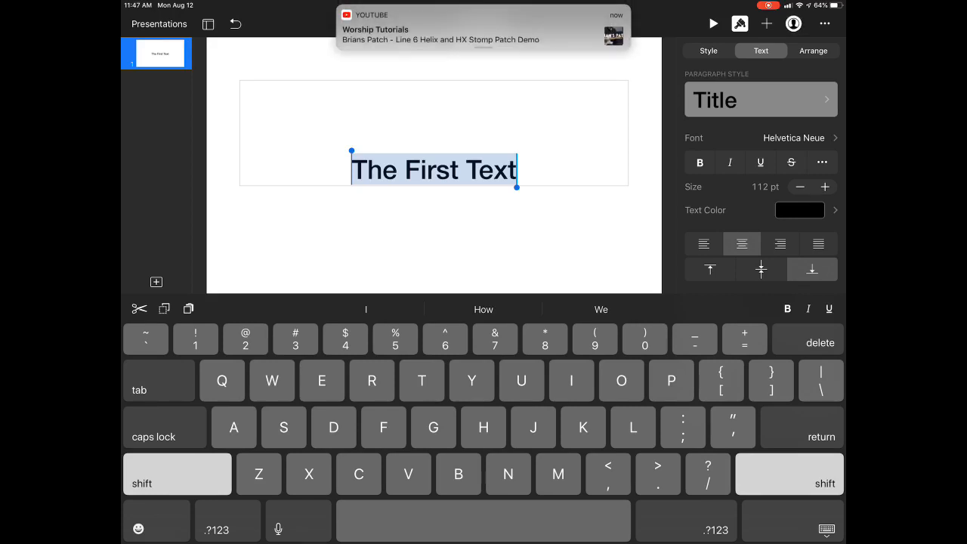
# - Left-align the title and set its size to 80 pt
pyautogui.click(703, 244)
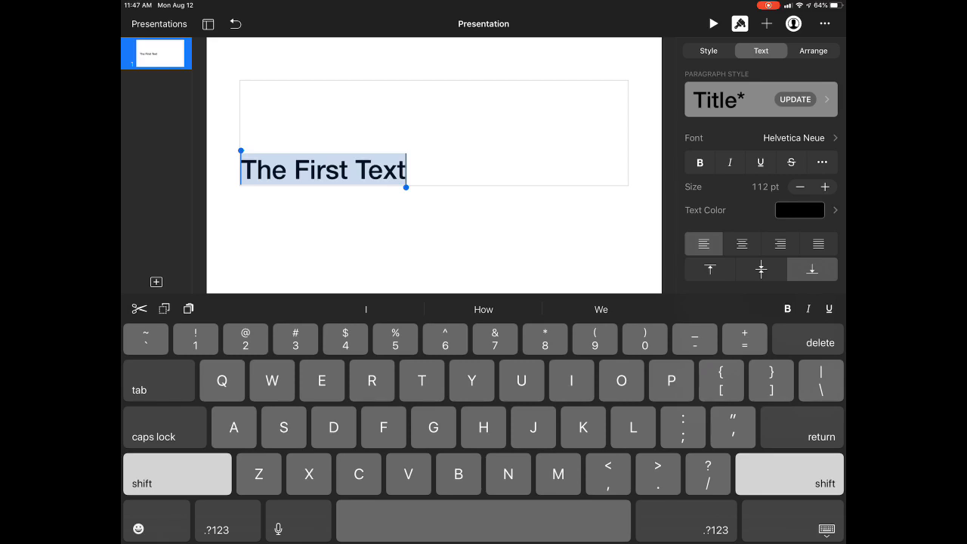
pyautogui.click(800, 188)
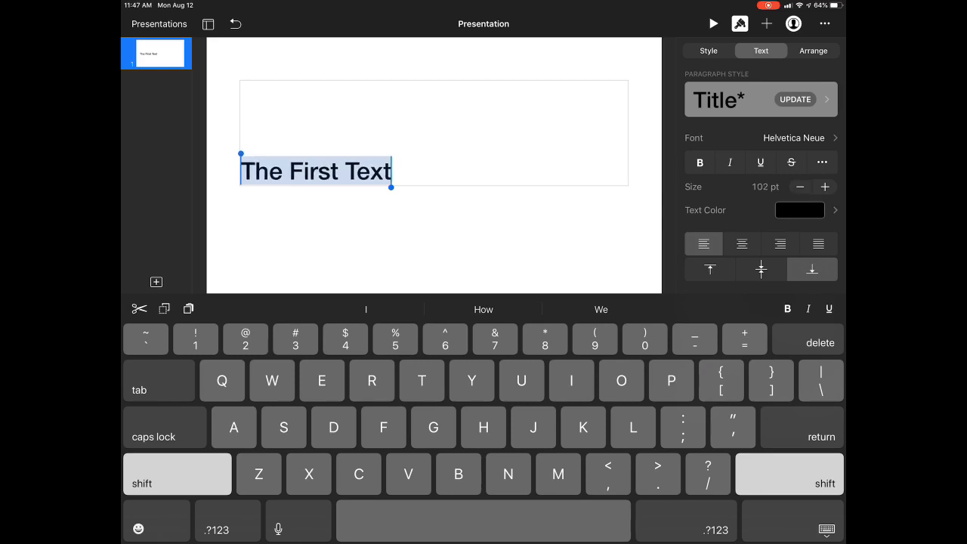
pyautogui.click(799, 187)
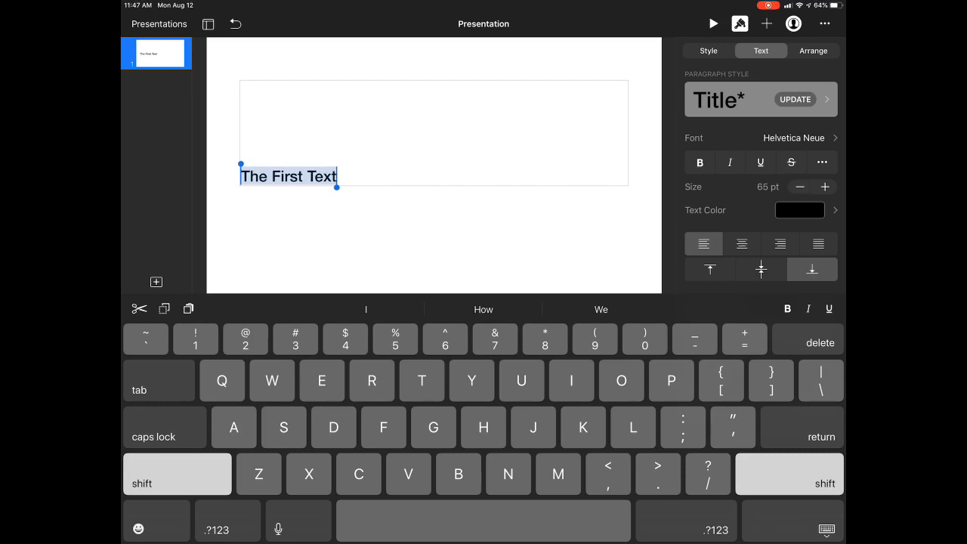
pyautogui.click(826, 188)
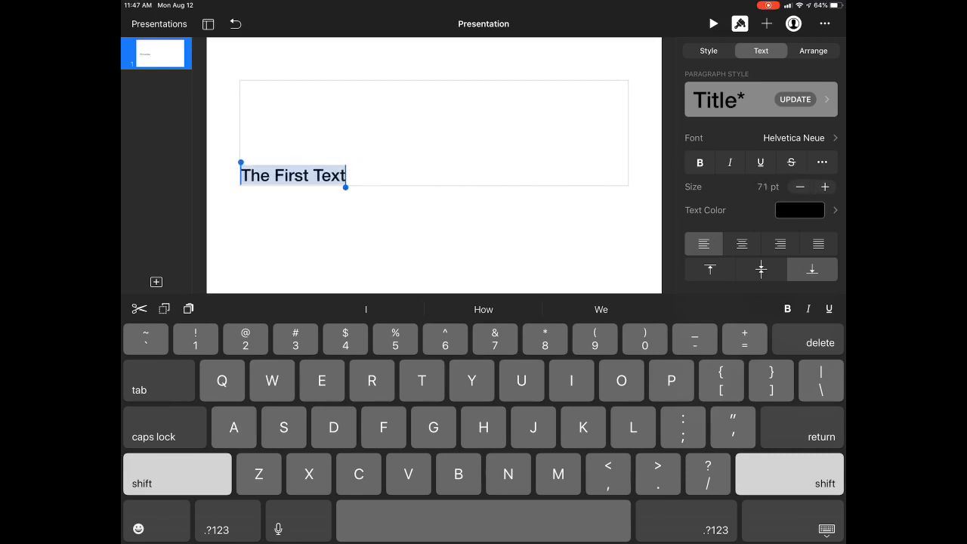
pyautogui.click(825, 187)
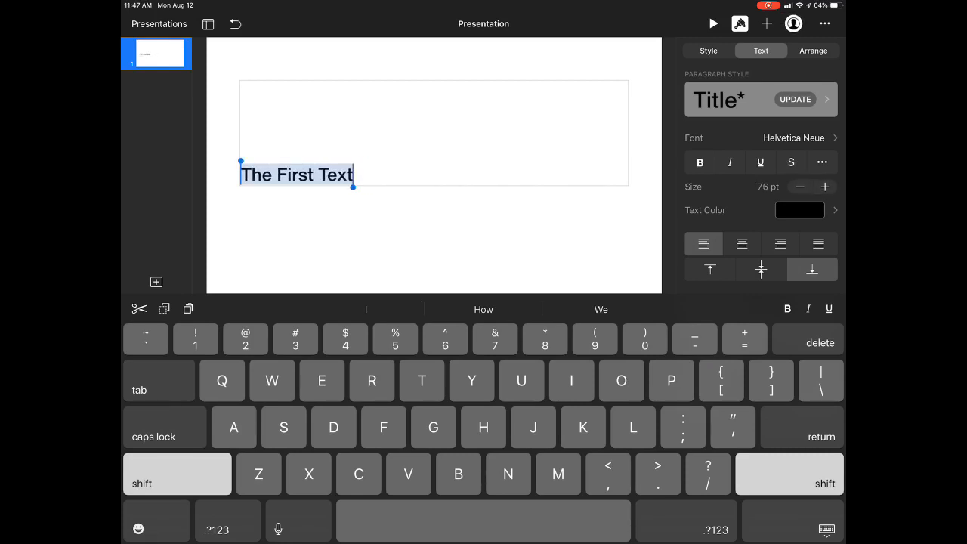
pyautogui.click(826, 188)
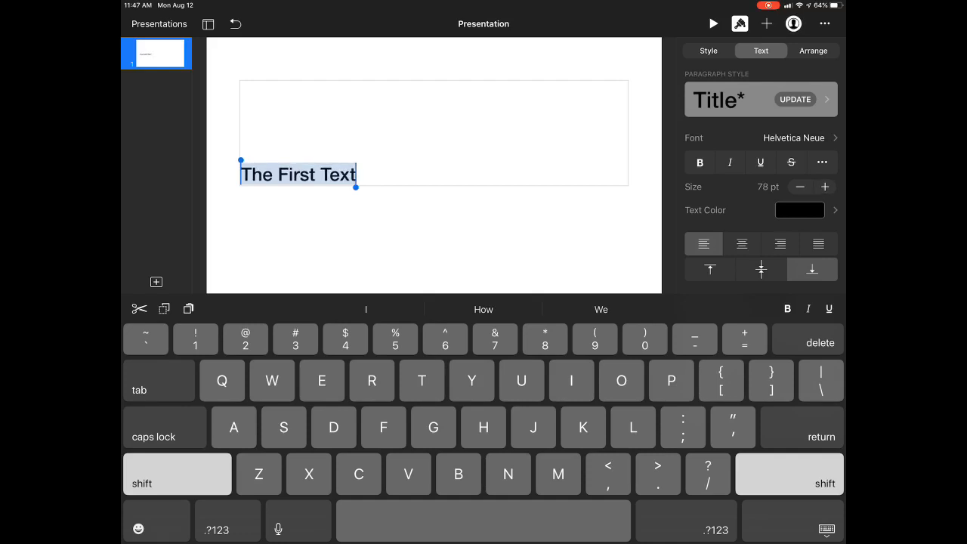
pyautogui.click(826, 188)
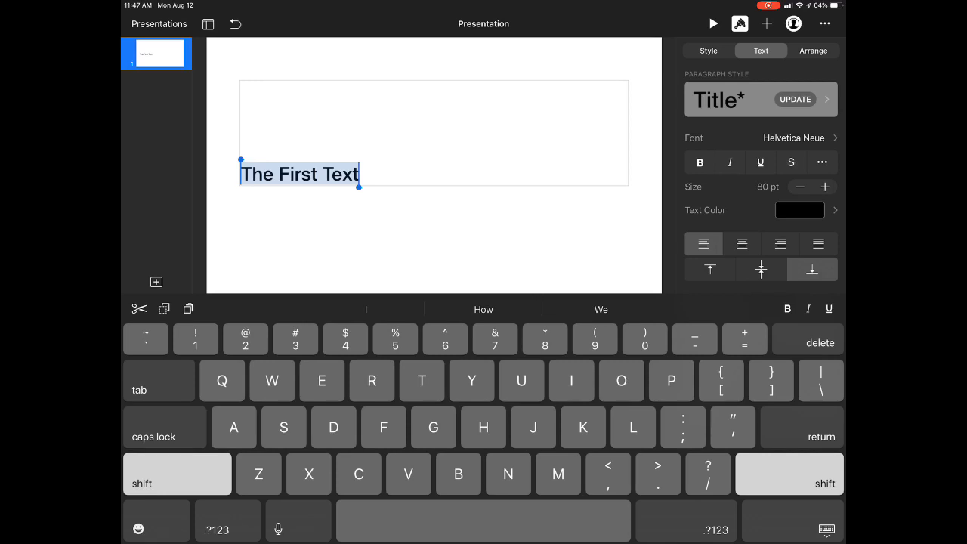
# - Change the title's text colour to a gray preset
pyautogui.click(800, 211)
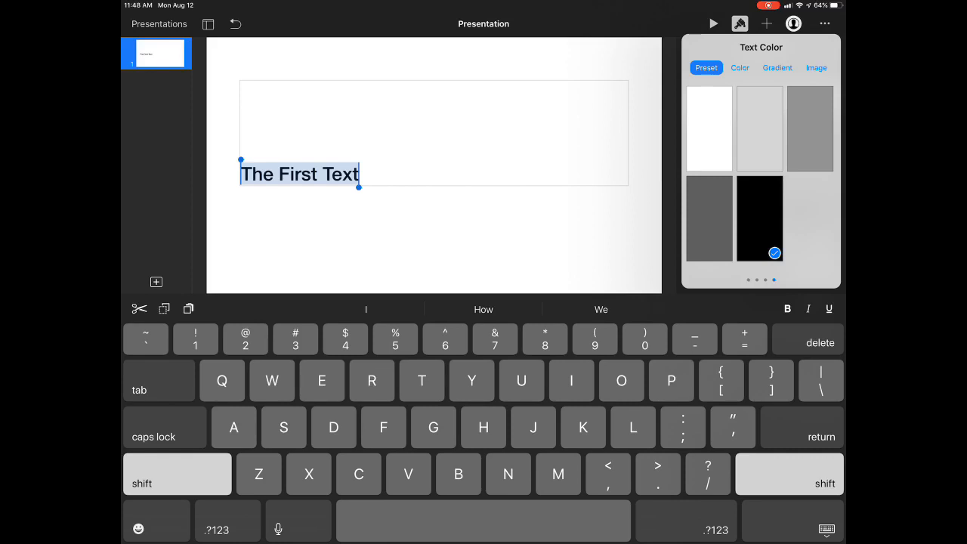
pyautogui.click(740, 66)
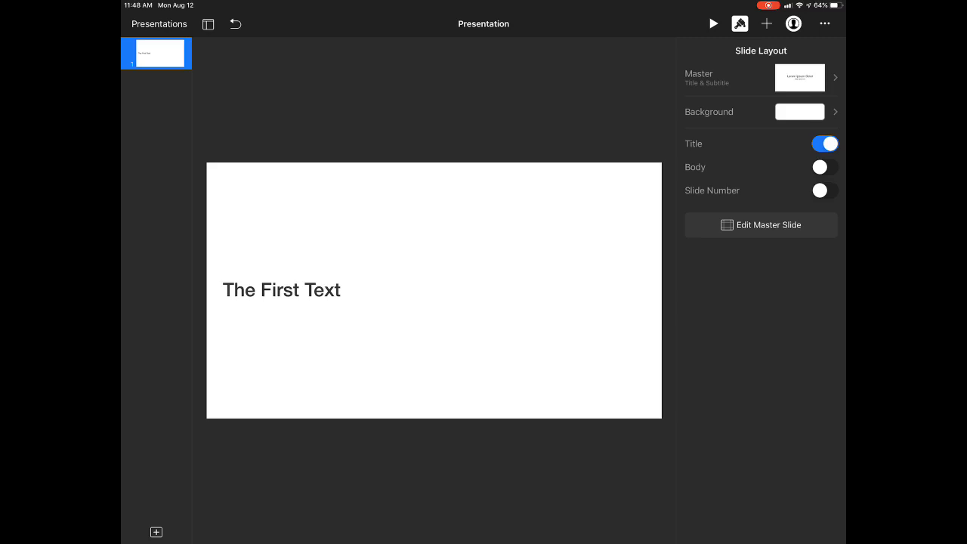
# - Set the slide background to no fill
pyautogui.click(800, 112)
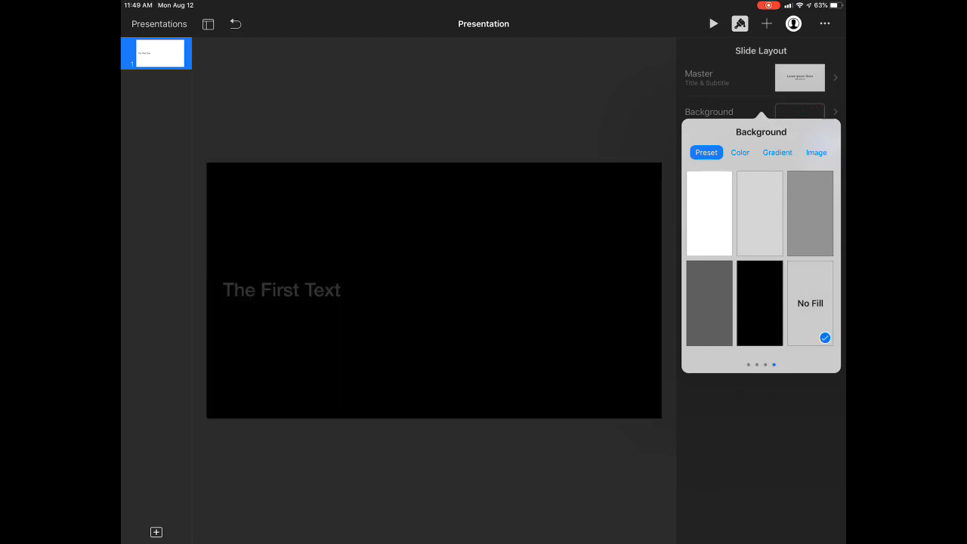
pyautogui.click(759, 302)
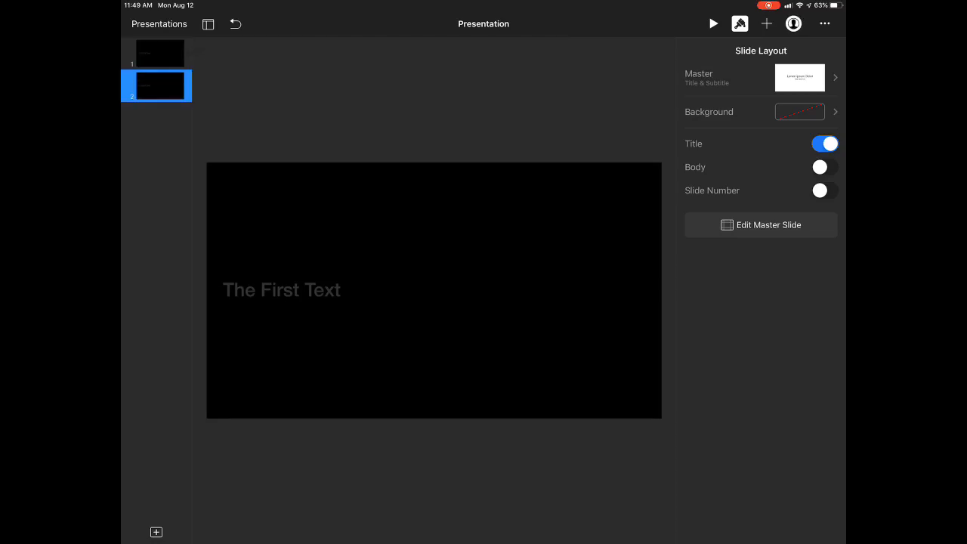
# - Retitle the copied slides 'The Second Text' and 'The Third Text', duplicating the slide again
pyautogui.click(281, 291)
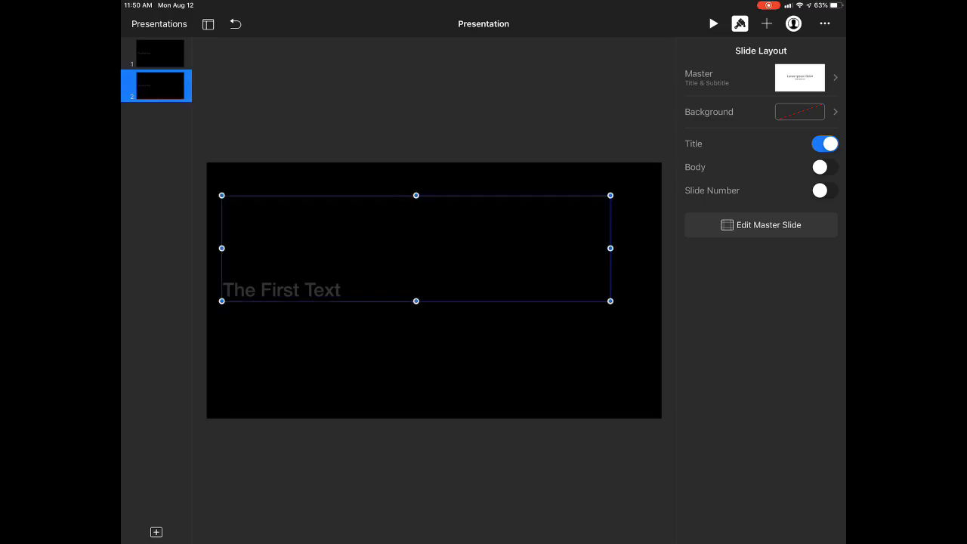
pyautogui.doubleClick(282, 290)
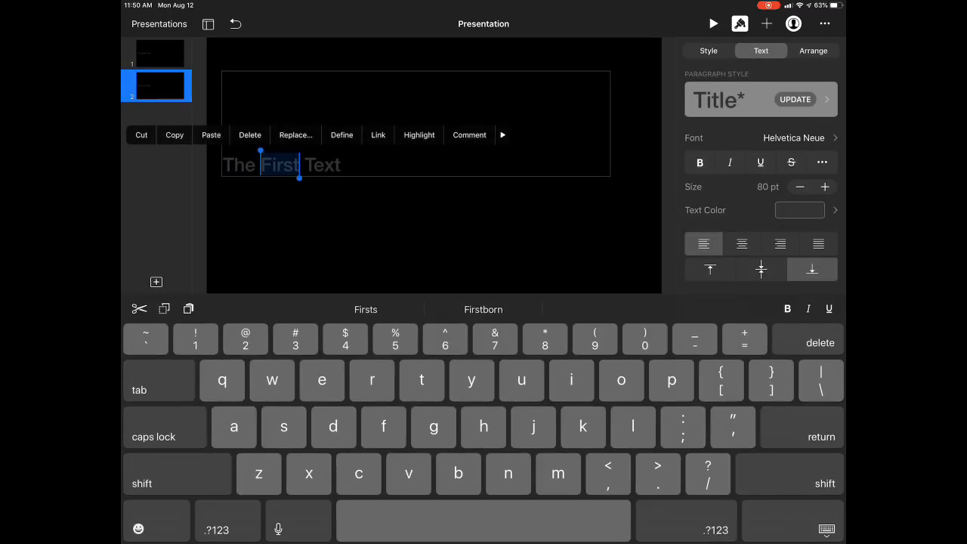
pyautogui.click(177, 475)
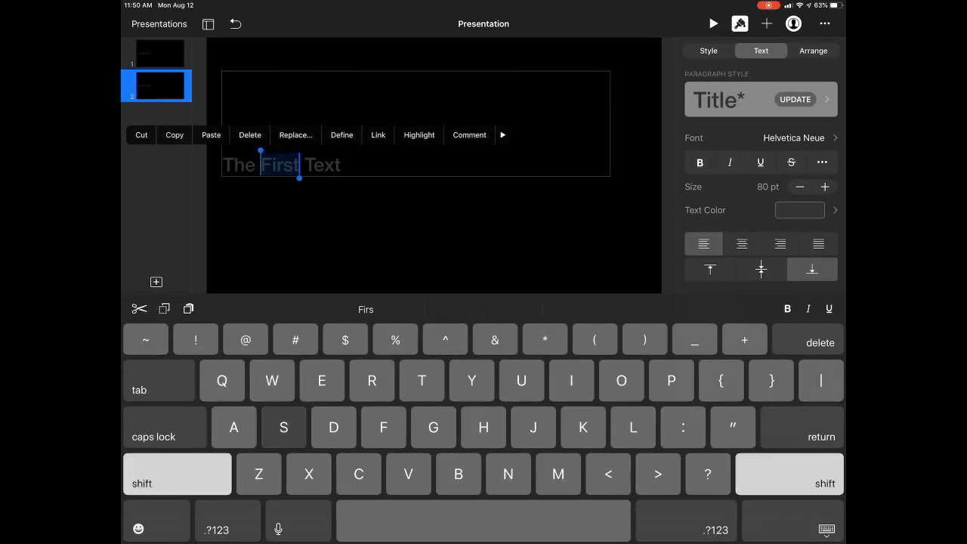
pyautogui.write('Second')
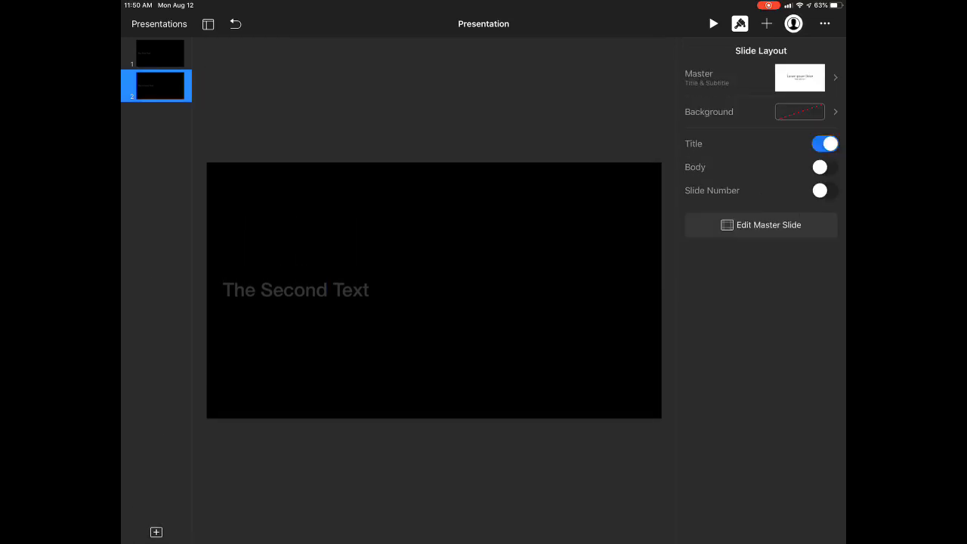
pyautogui.click(157, 532)
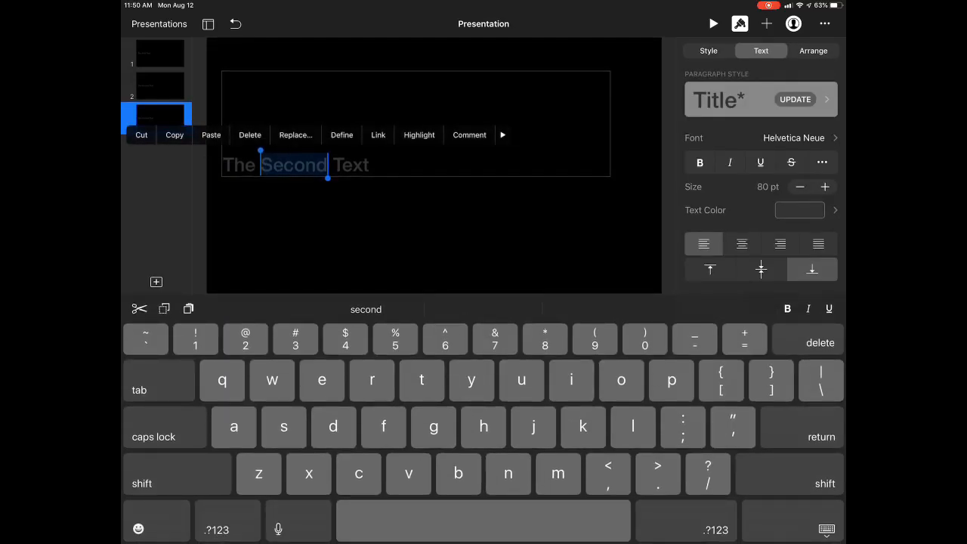
pyautogui.click(177, 475)
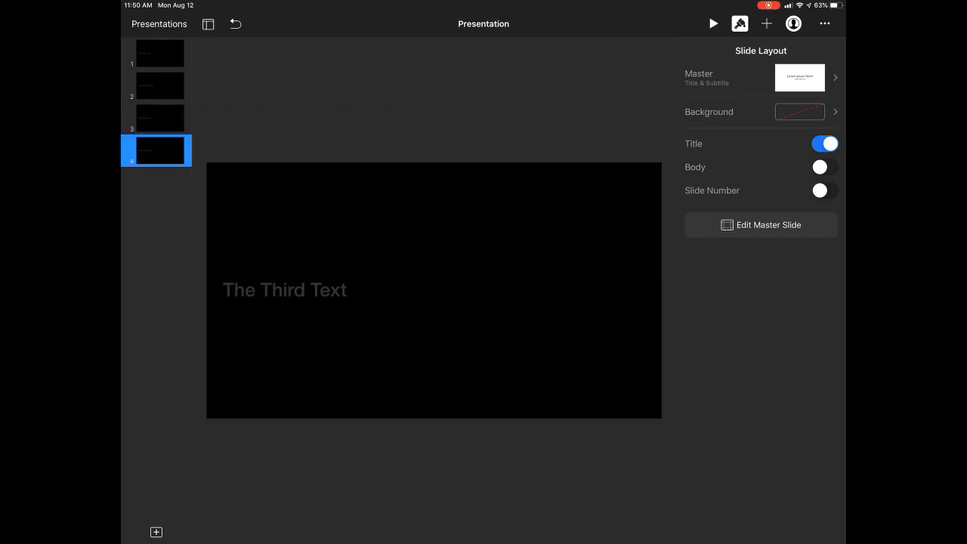
# - Clear the fourth slide's title text and go to insert a photo
pyautogui.doubleClick(329, 290)
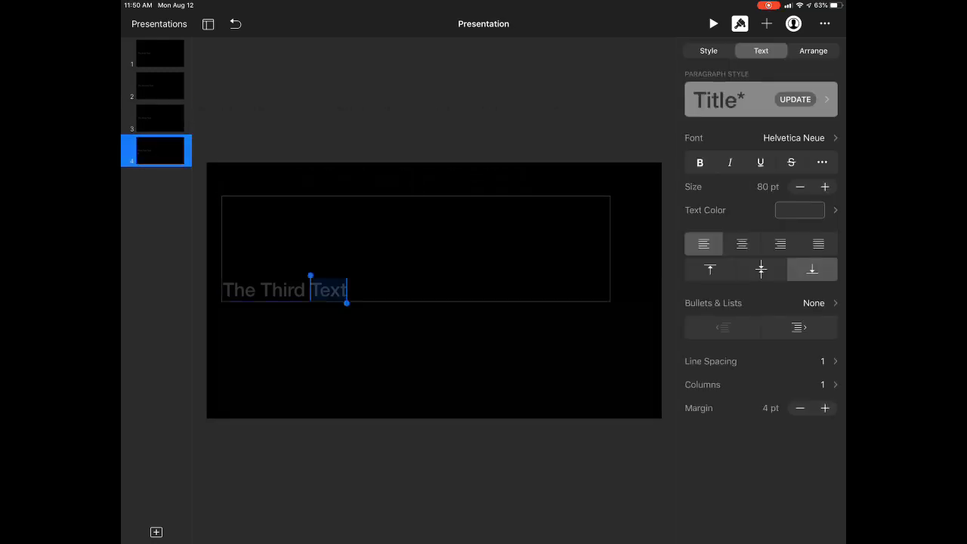
pyautogui.click(325, 290)
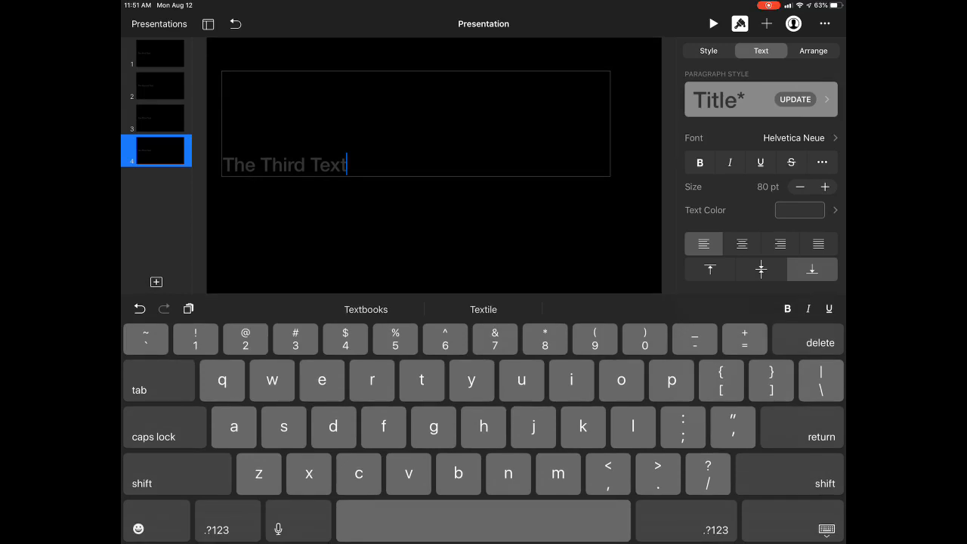
pyautogui.doubleClick(284, 165)
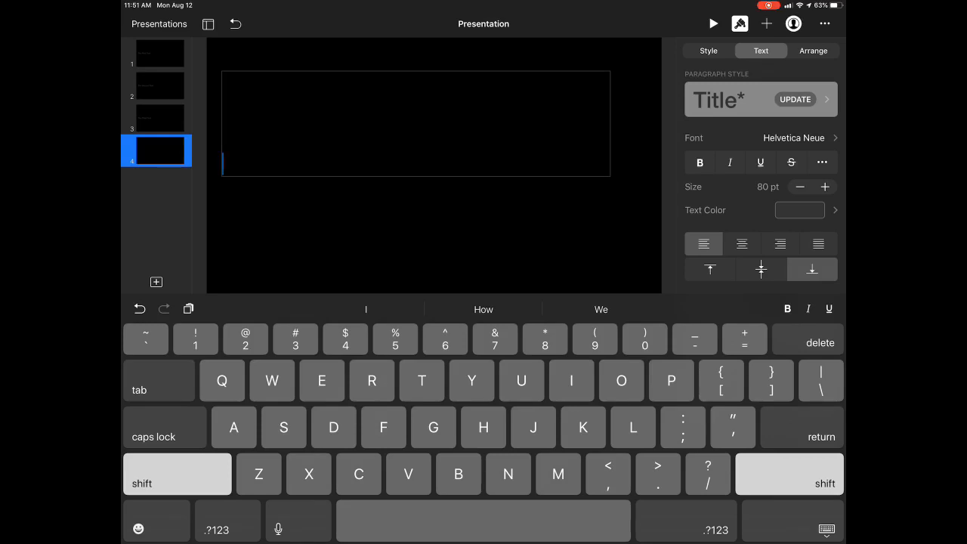
pyautogui.click(766, 24)
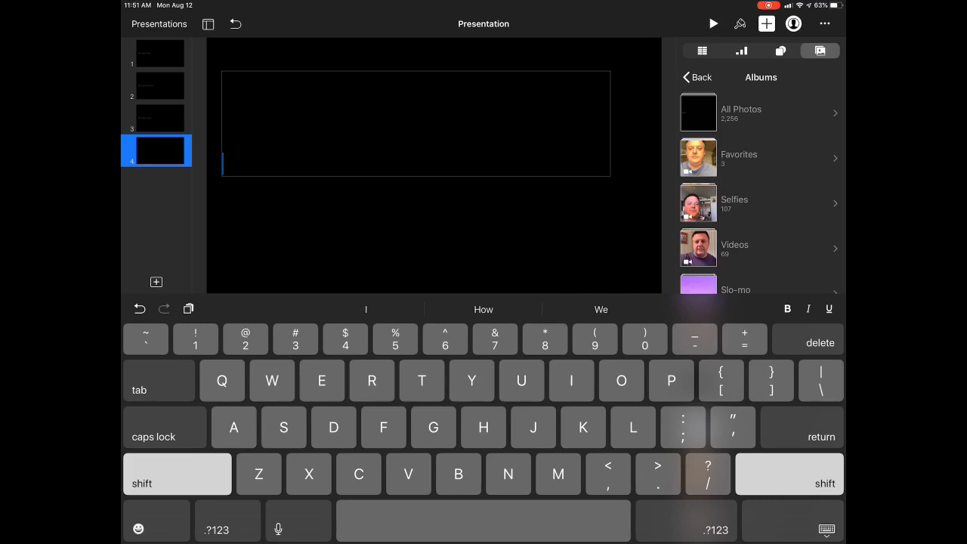
# - Insert the red YouTube logo image and position it at the slide's left side
pyautogui.scroll(-3)
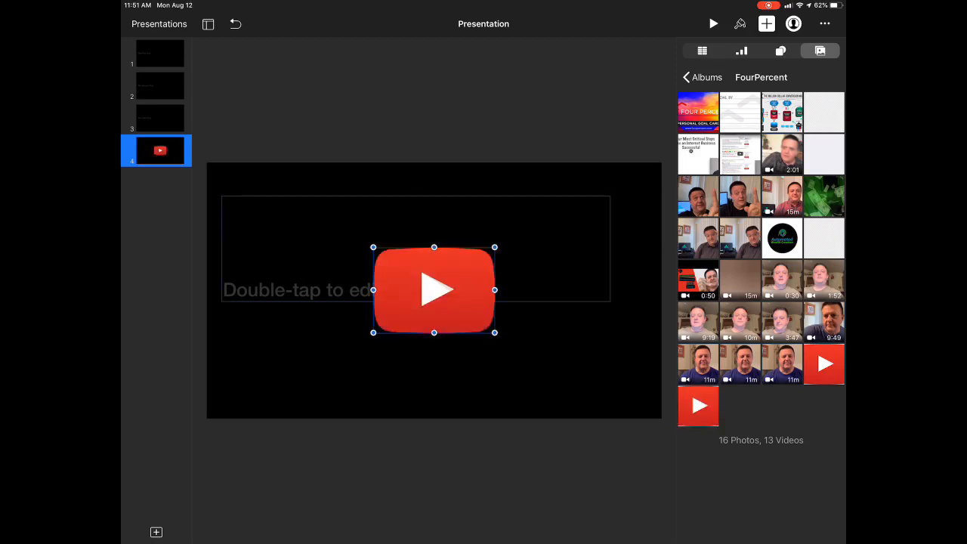
pyautogui.moveTo(496, 333); pyautogui.dragTo(470, 316)
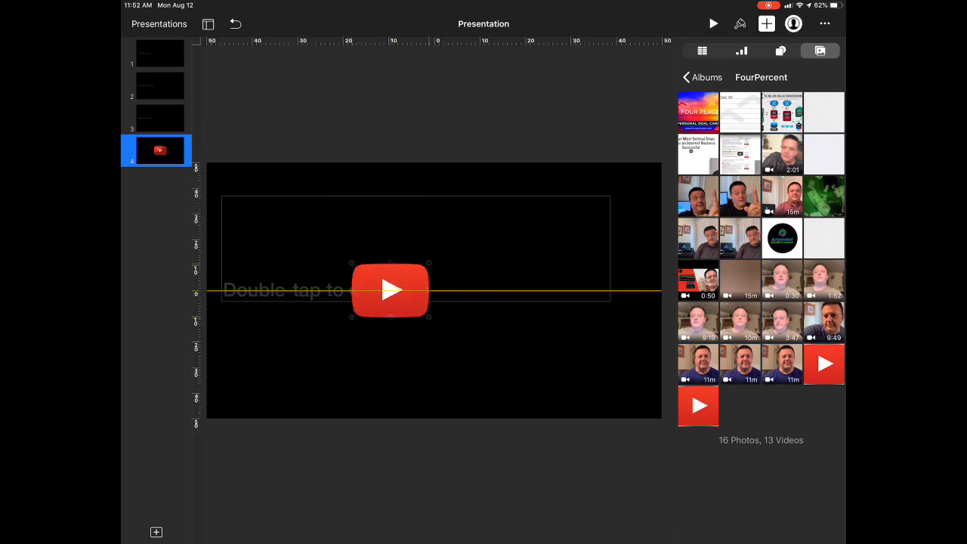
pyautogui.moveTo(390, 291); pyautogui.dragTo(266, 300)
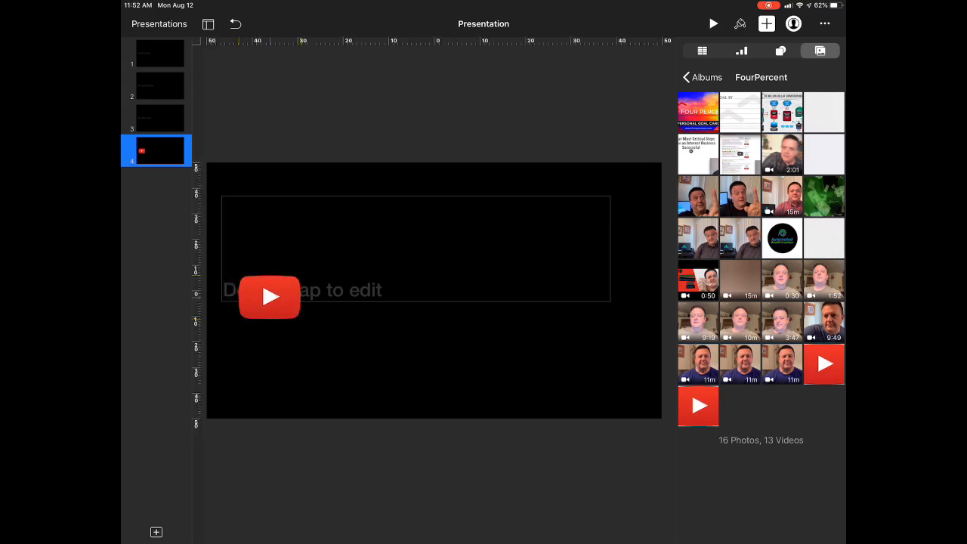
pyautogui.click(269, 294)
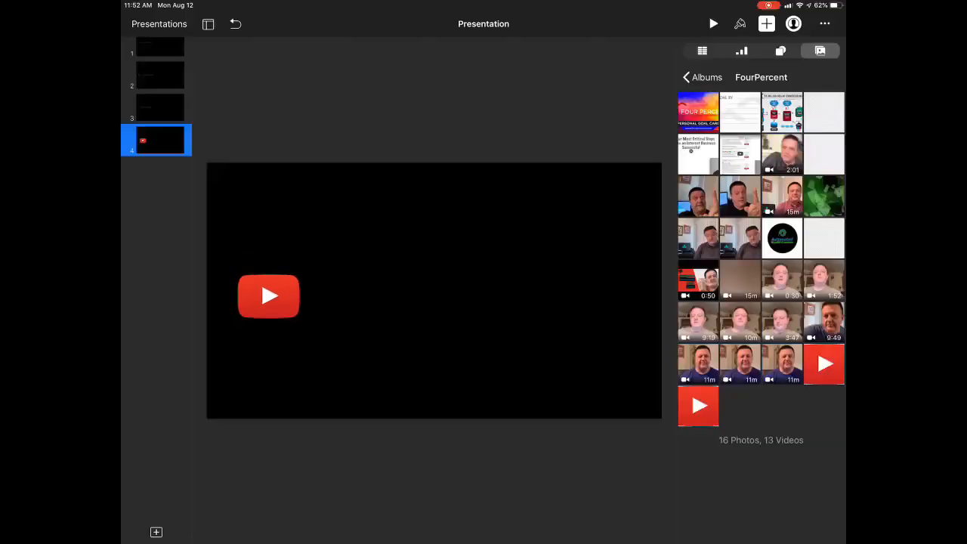
# - Select the logo and bring up the More menu with share, export and print options
pyautogui.click(269, 294)
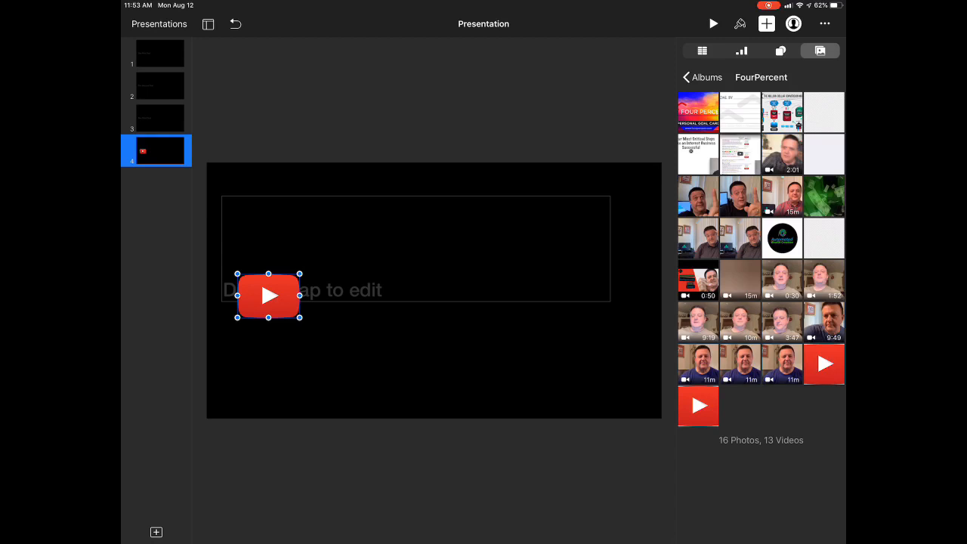
pyautogui.click(826, 24)
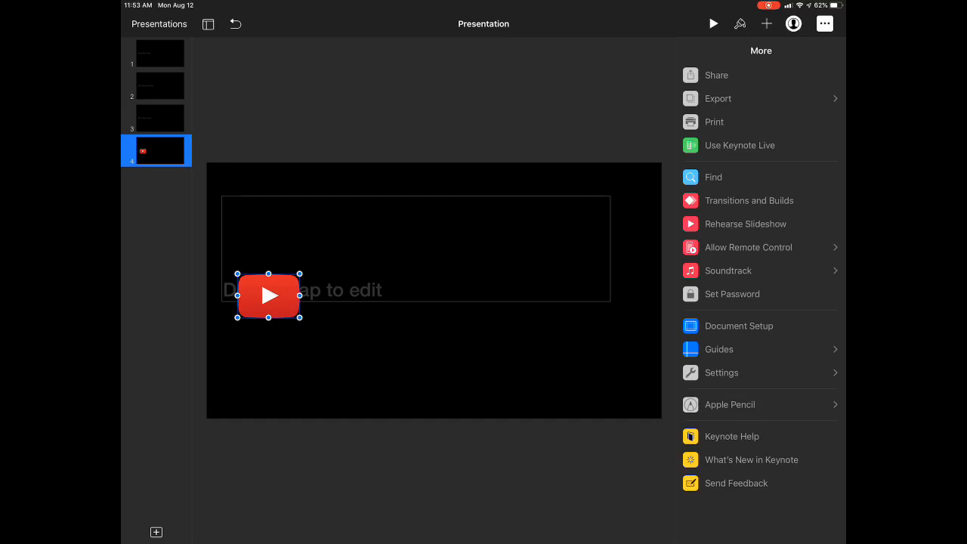
# - Export the slides as PNG images with the slide range set to All Slides
pyautogui.click(716, 98)
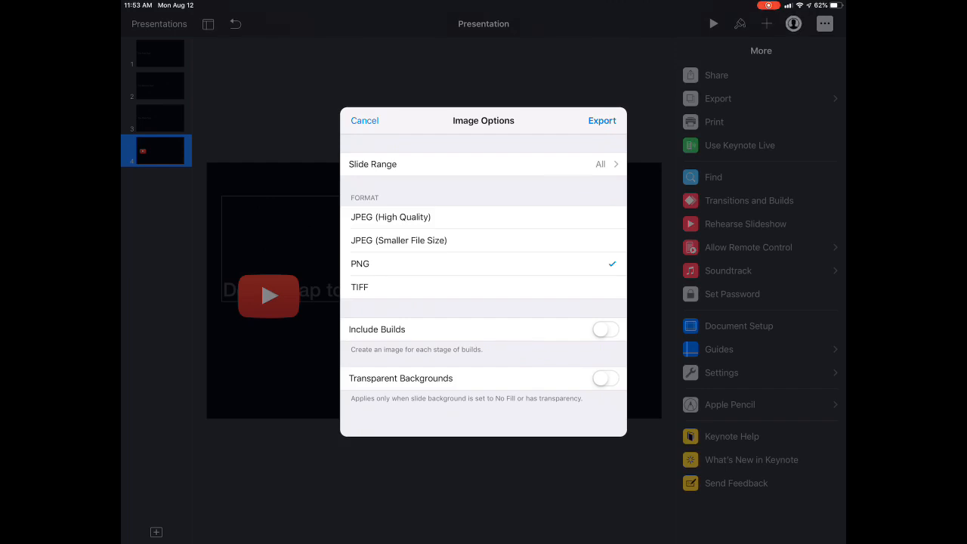
pyautogui.click(484, 164)
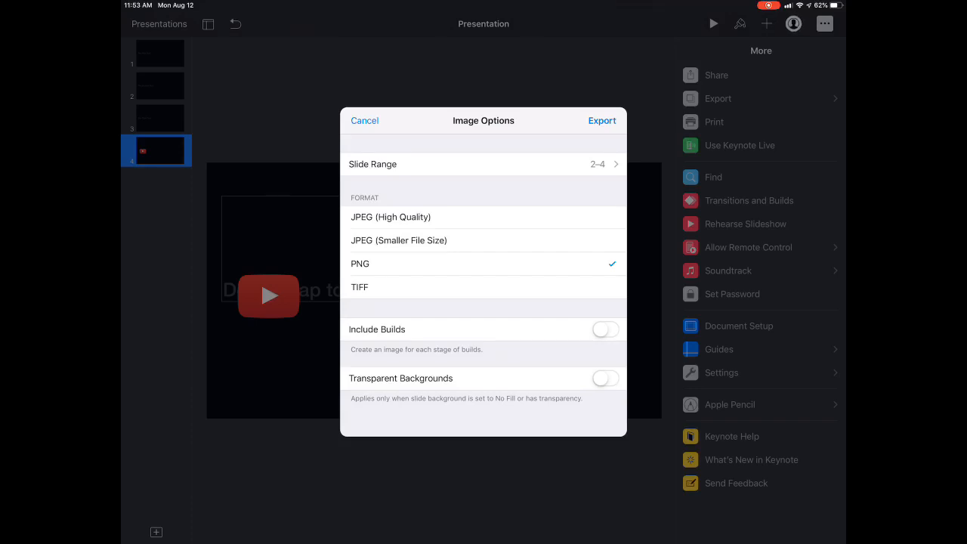
pyautogui.click(484, 164)
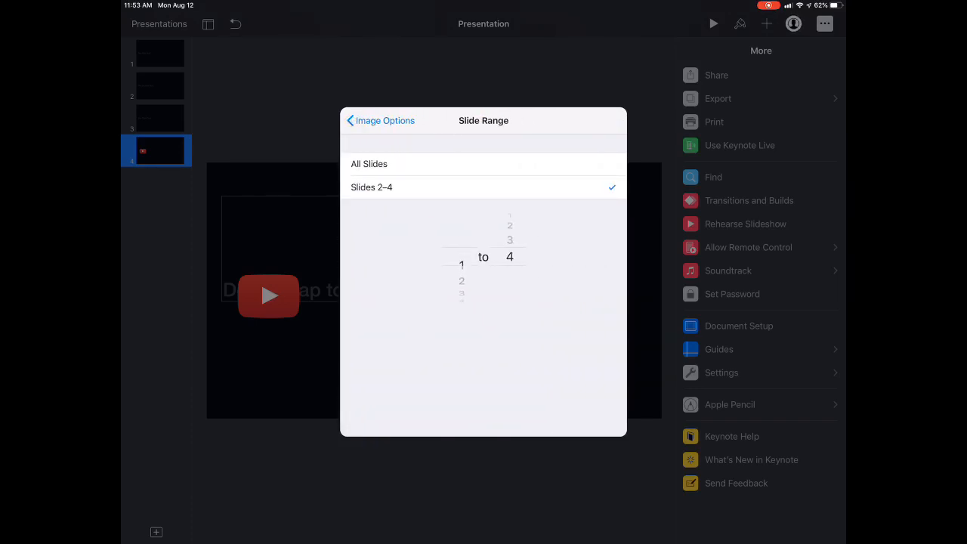
pyautogui.click(368, 163)
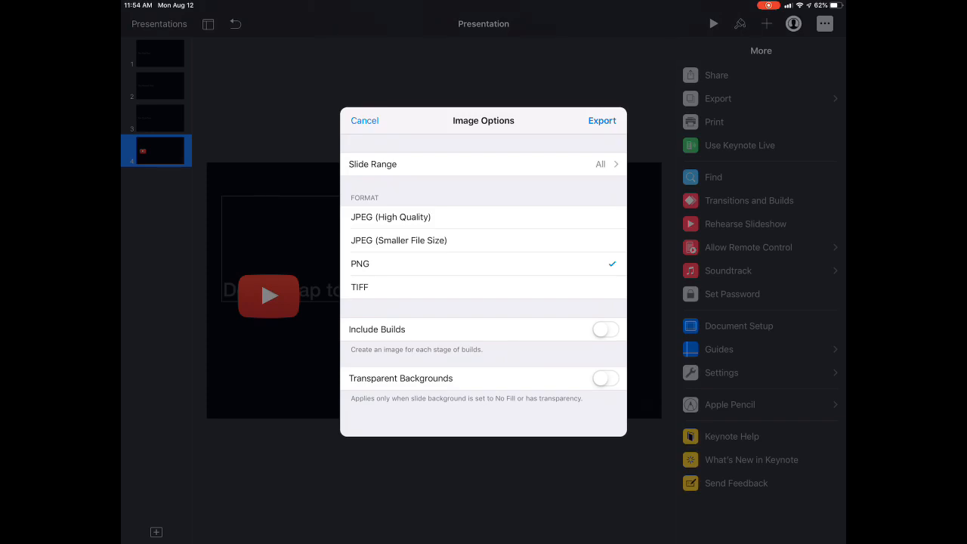
pyautogui.click(601, 120)
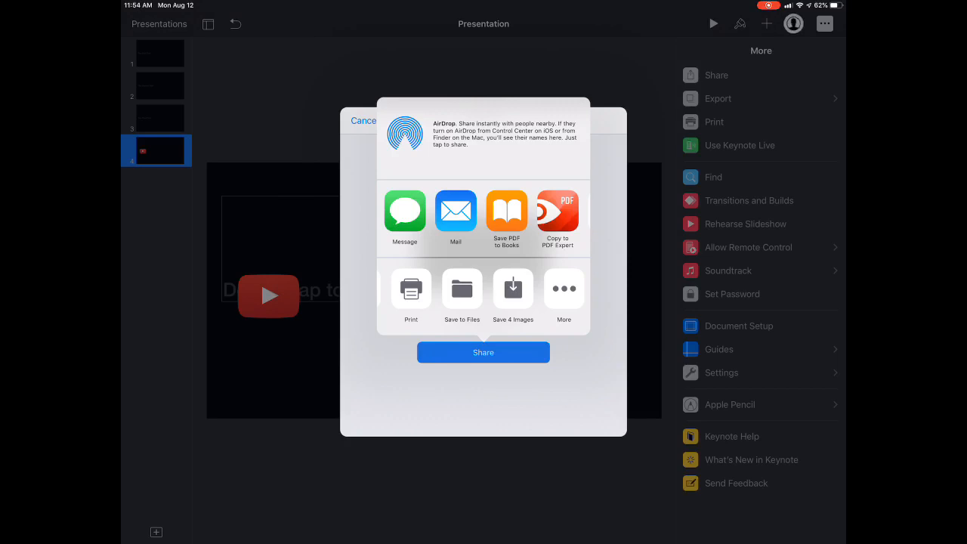
# - Save the exported PNG images to Photos and return to the Home screen
pyautogui.click(363, 120)
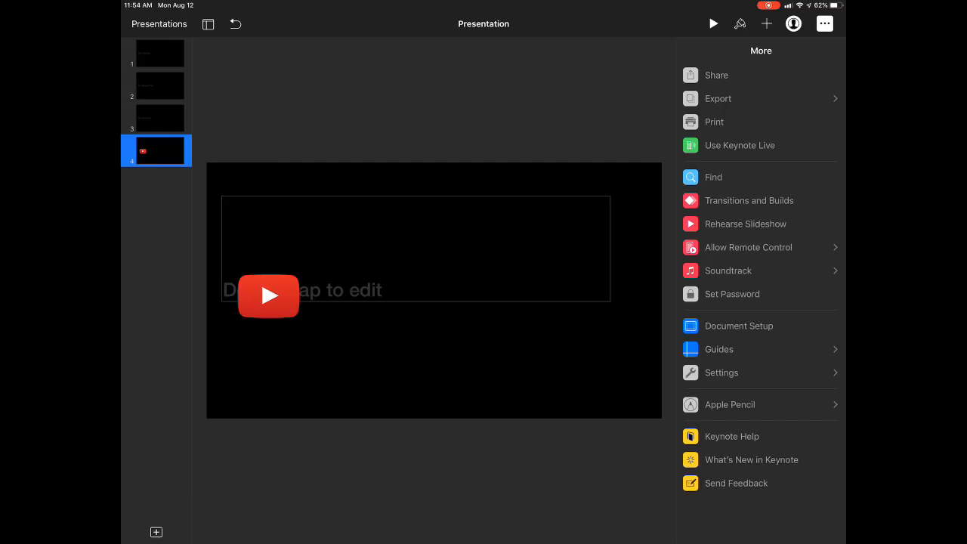
pyautogui.click(159, 24)
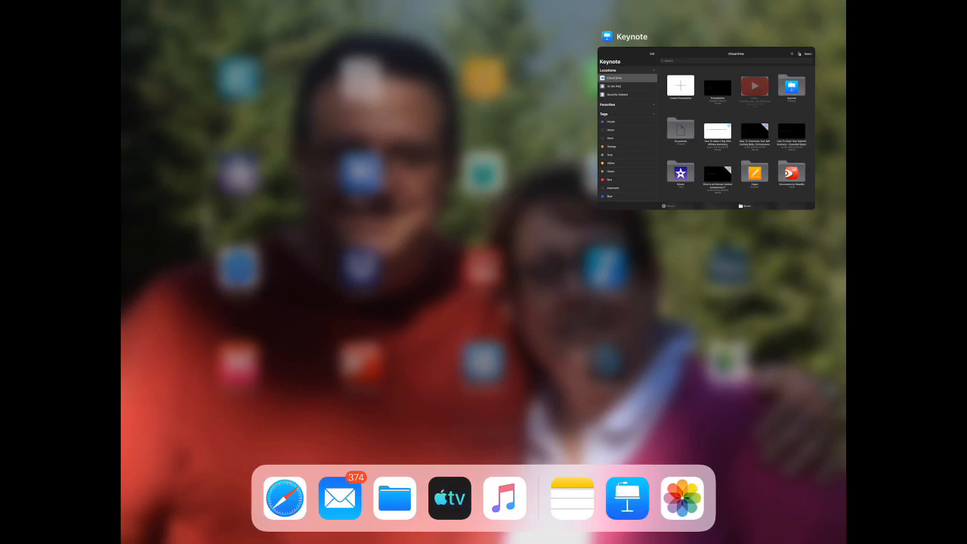
# - Open Photos and view the first exported slide image, 'The First Text', full-size
pyautogui.click(680, 499)
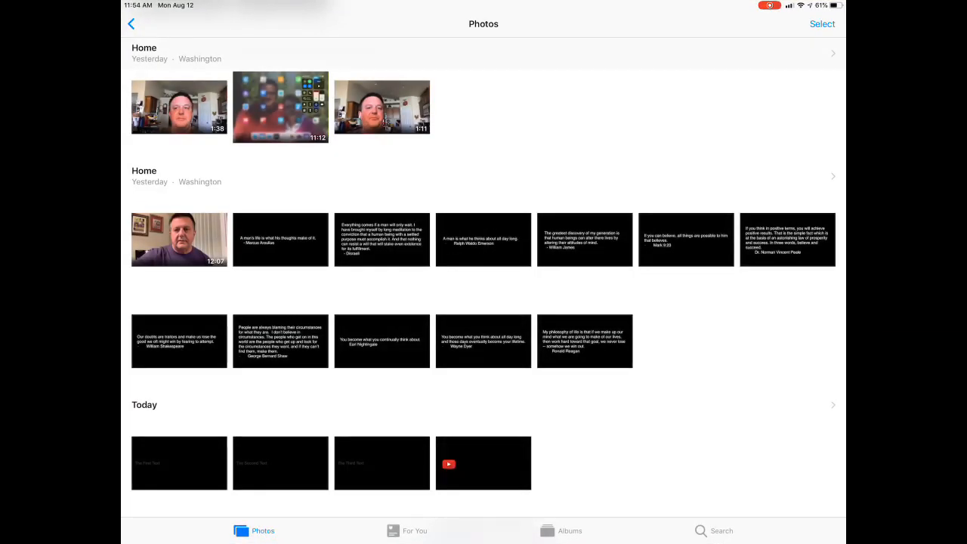
pyautogui.click(178, 462)
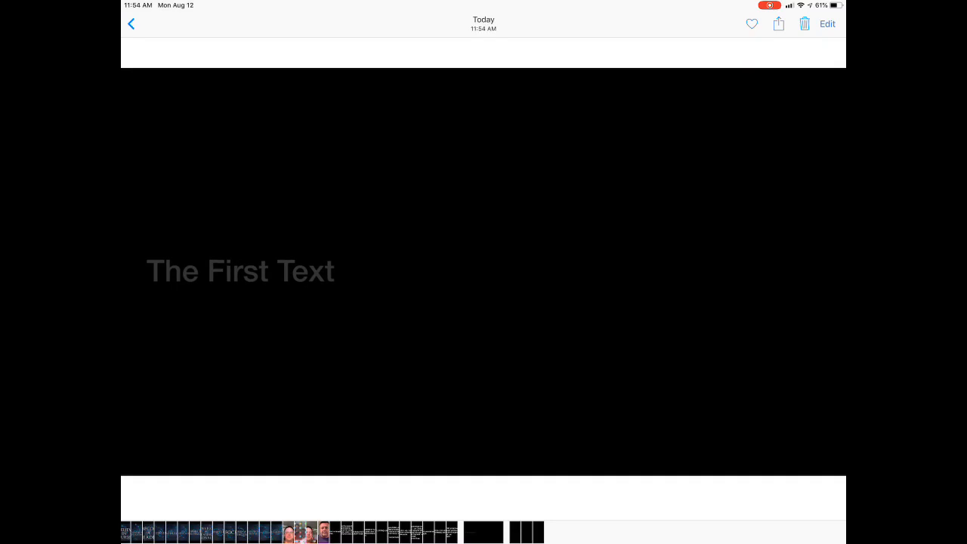